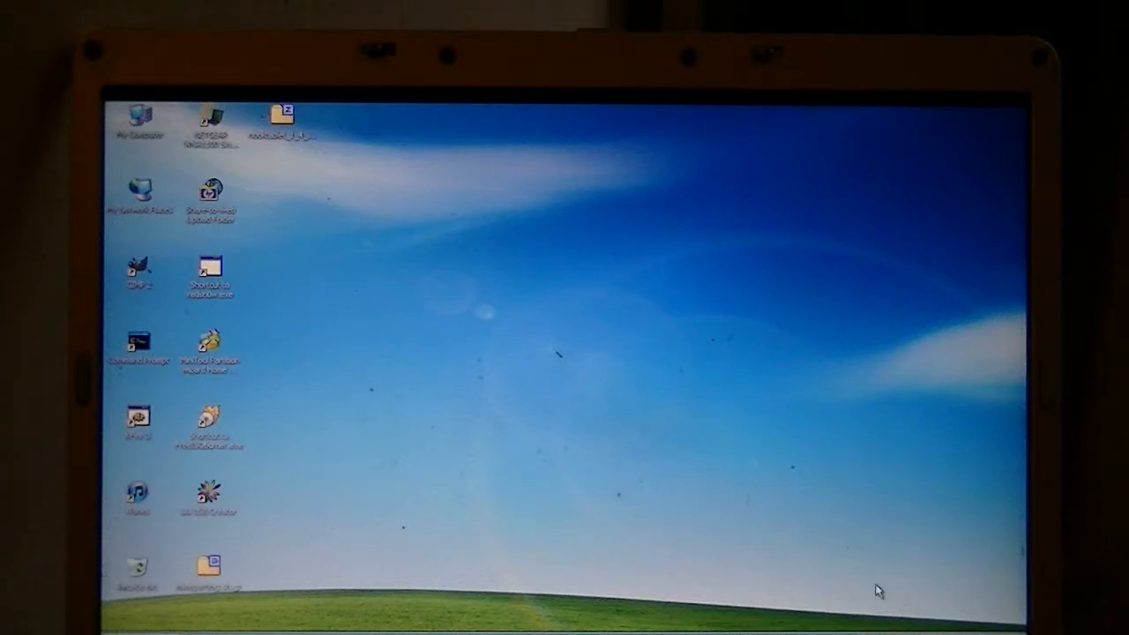
pyautogui.moveTo(811, 579)
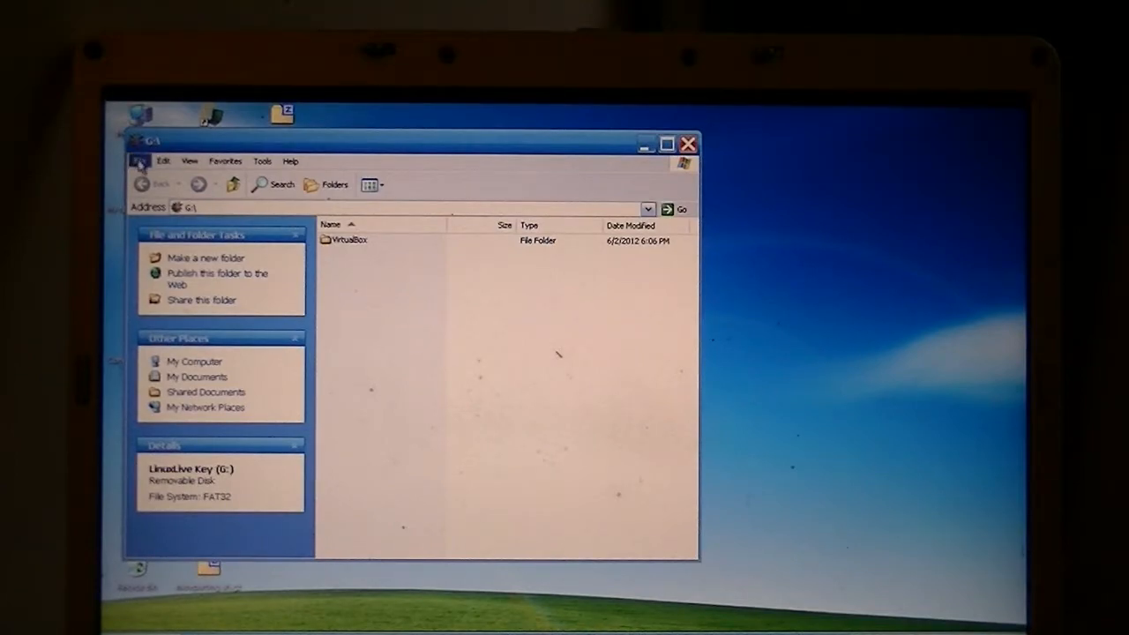
# Step: Launch LiLi USB Creator and choose the G: MYLINUXLIVE FAT32 key as the target
pyautogui.click(688, 145)
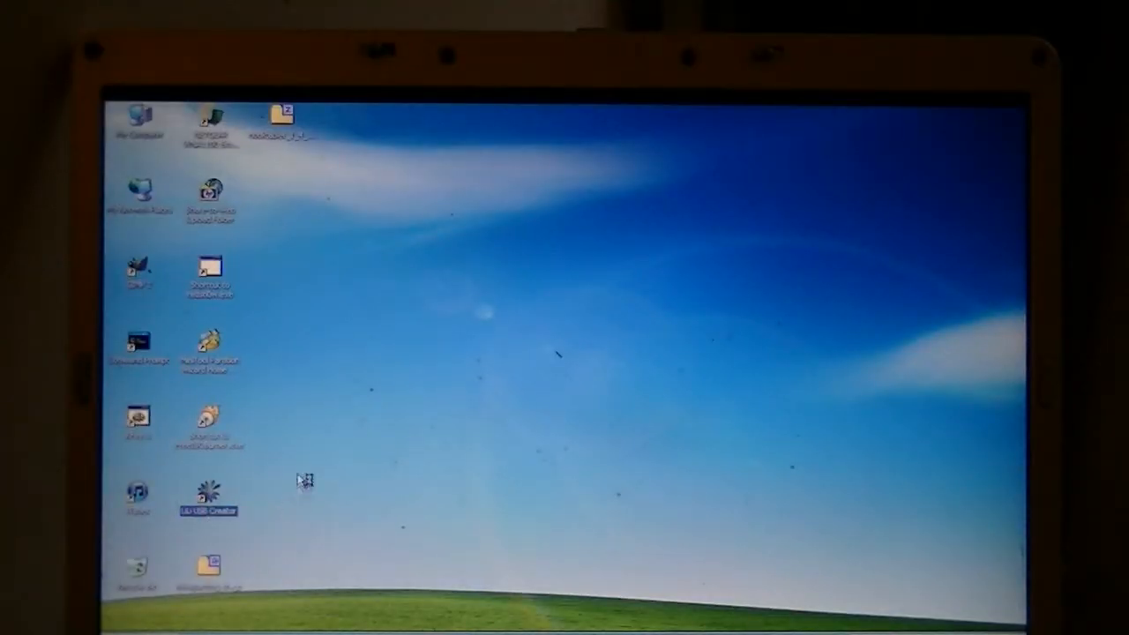
pyautogui.moveTo(586, 296)
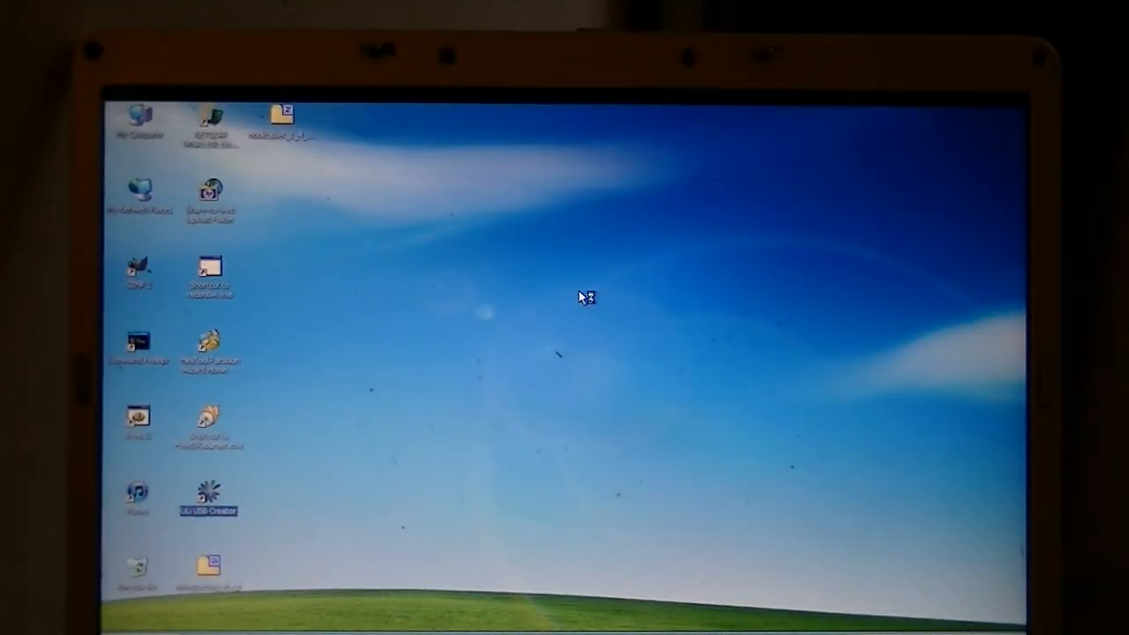
pyautogui.doubleClick(208, 494)
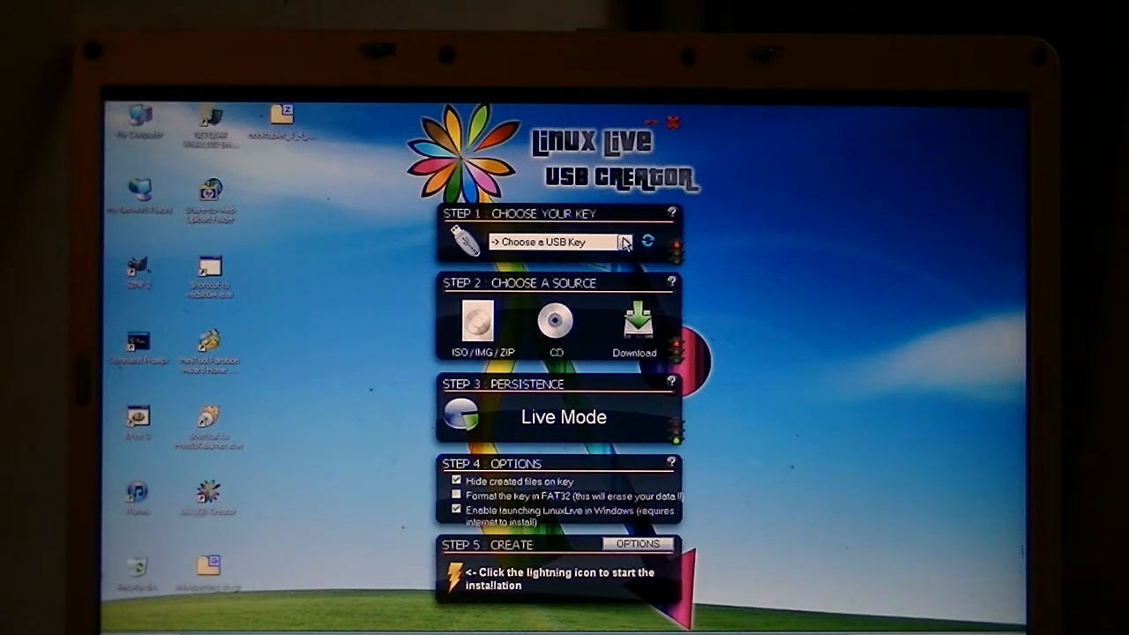
pyautogui.click(625, 240)
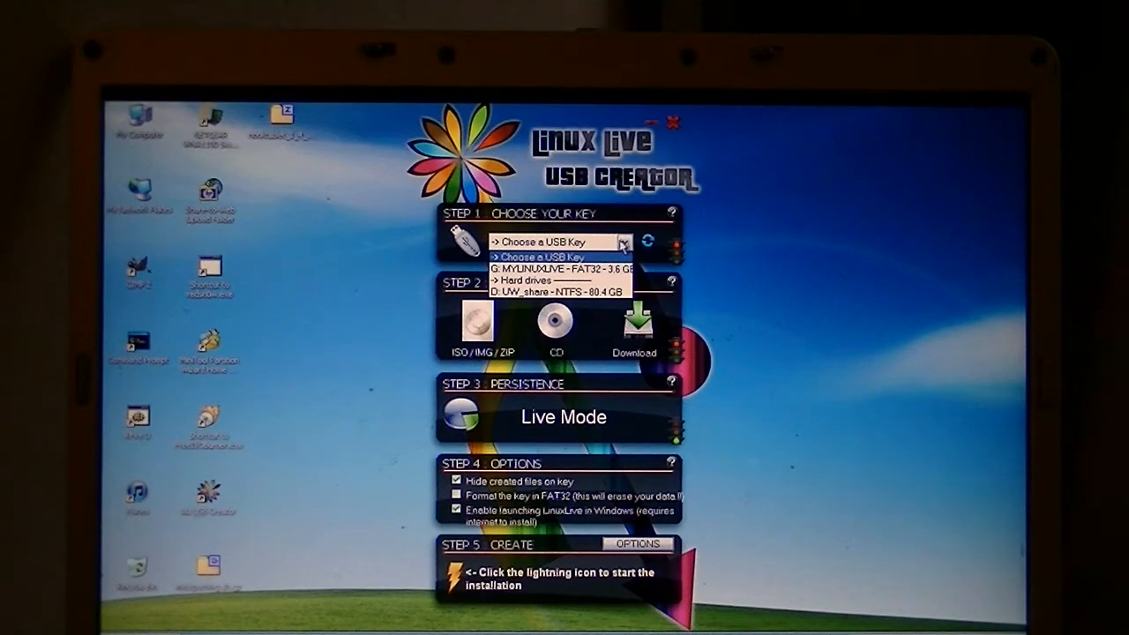
pyautogui.click(547, 268)
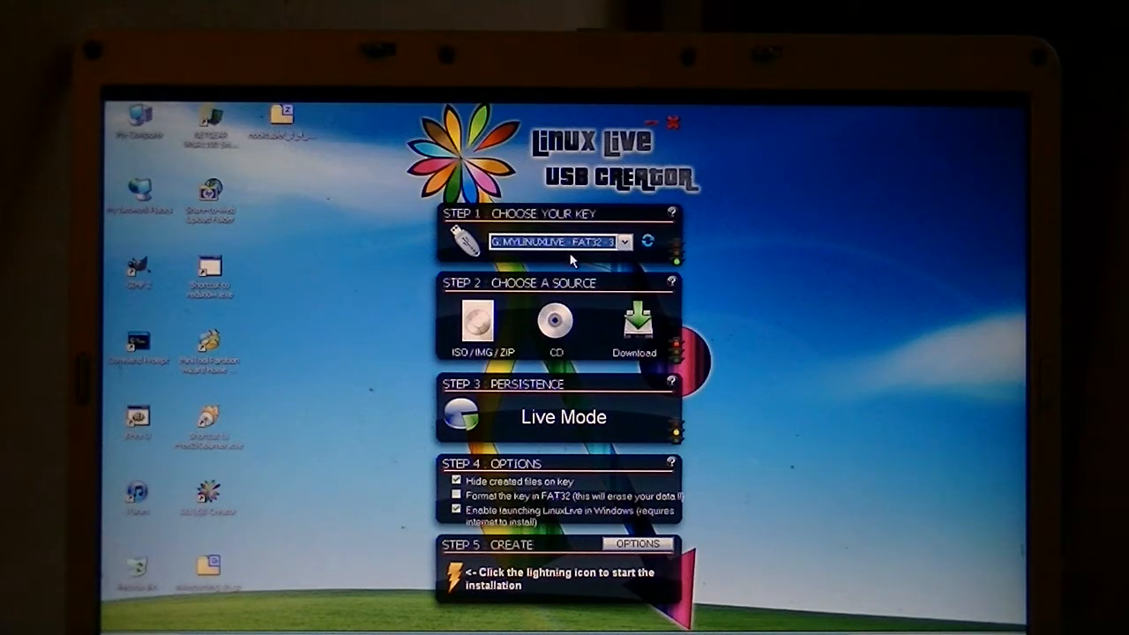
pyautogui.moveTo(580, 265)
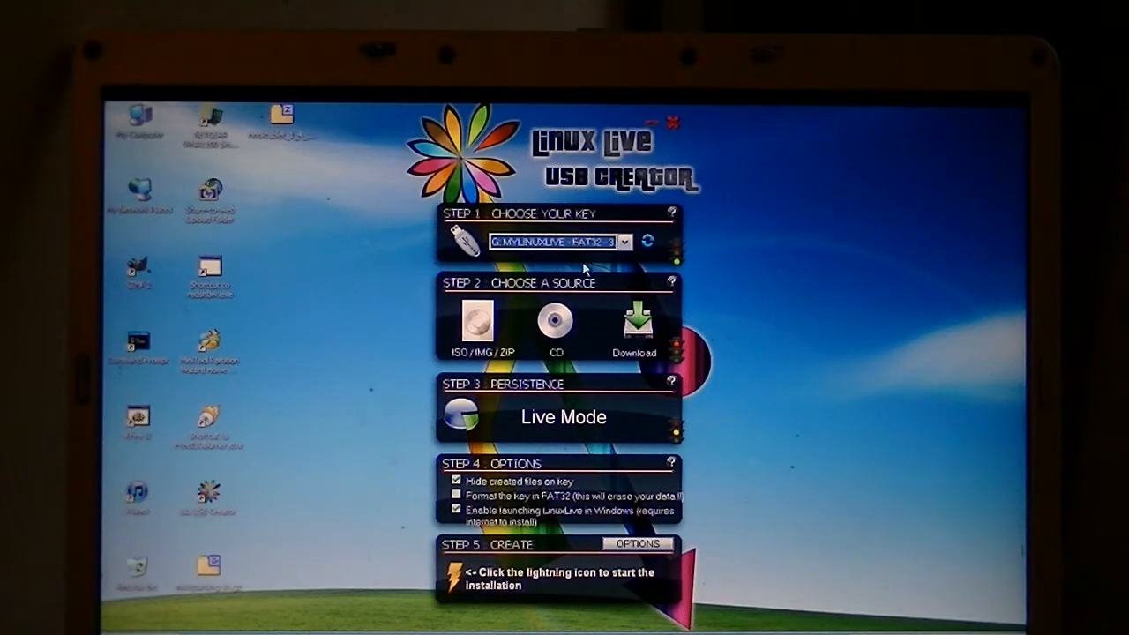
pyautogui.moveTo(466, 357)
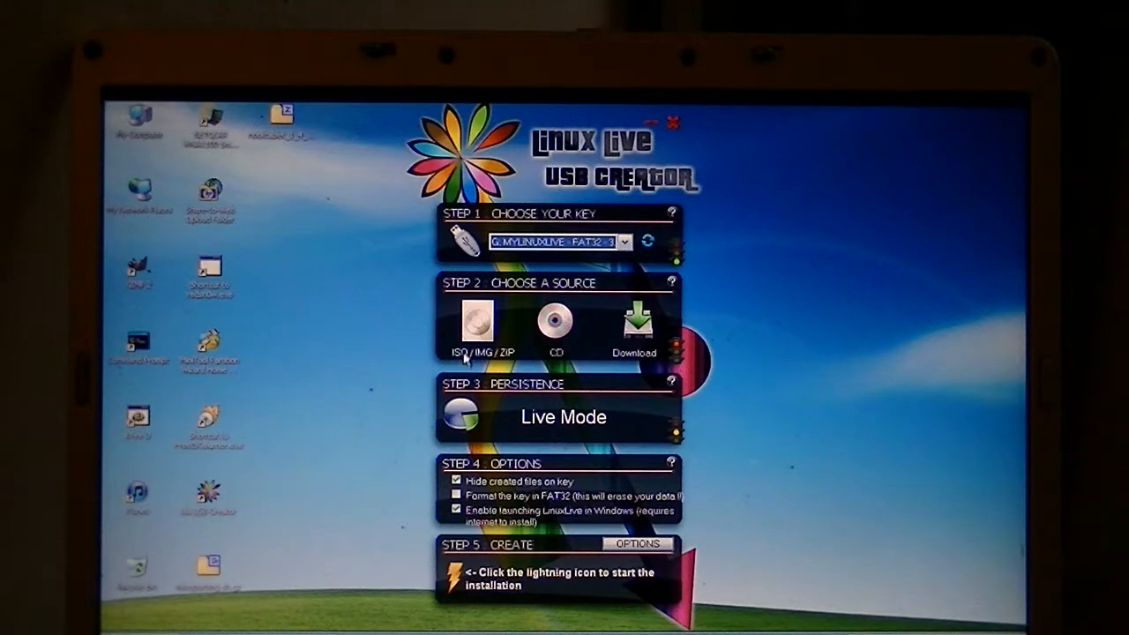
# Step: Select the Ubuntu desktop .iso via ISO/IMG/ZIP as the source, verified as recognized Linux
pyautogui.click(477, 321)
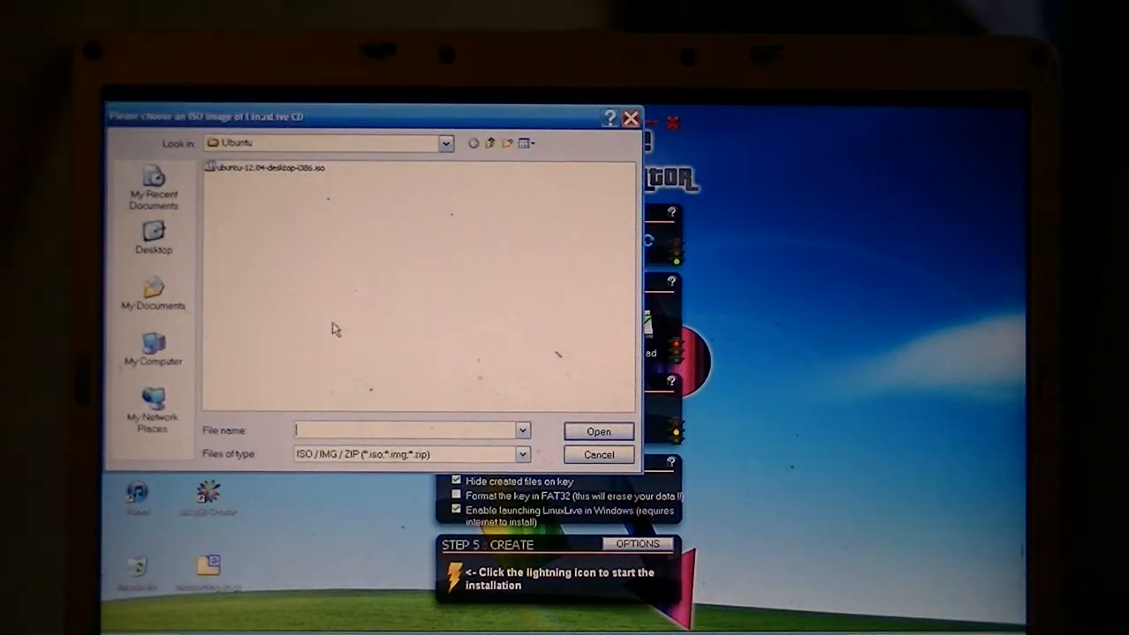
pyautogui.click(264, 168)
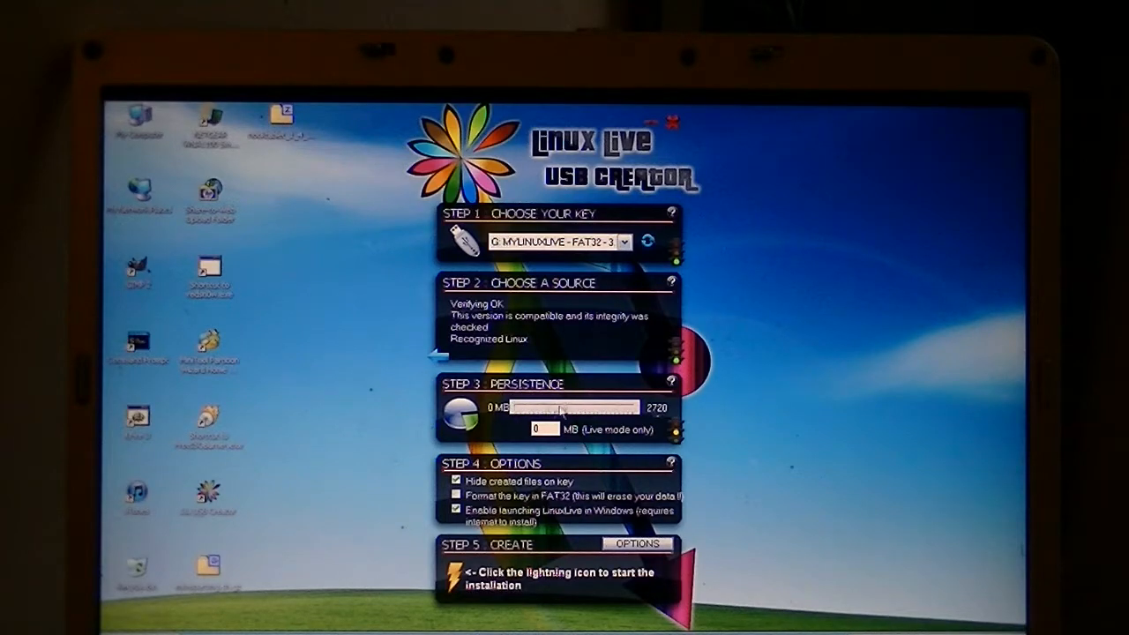
# Step: Raise persistence to its maximum of 2720 MB, switching to persistent mode
pyautogui.moveTo(530, 406); pyautogui.dragTo(635, 406)
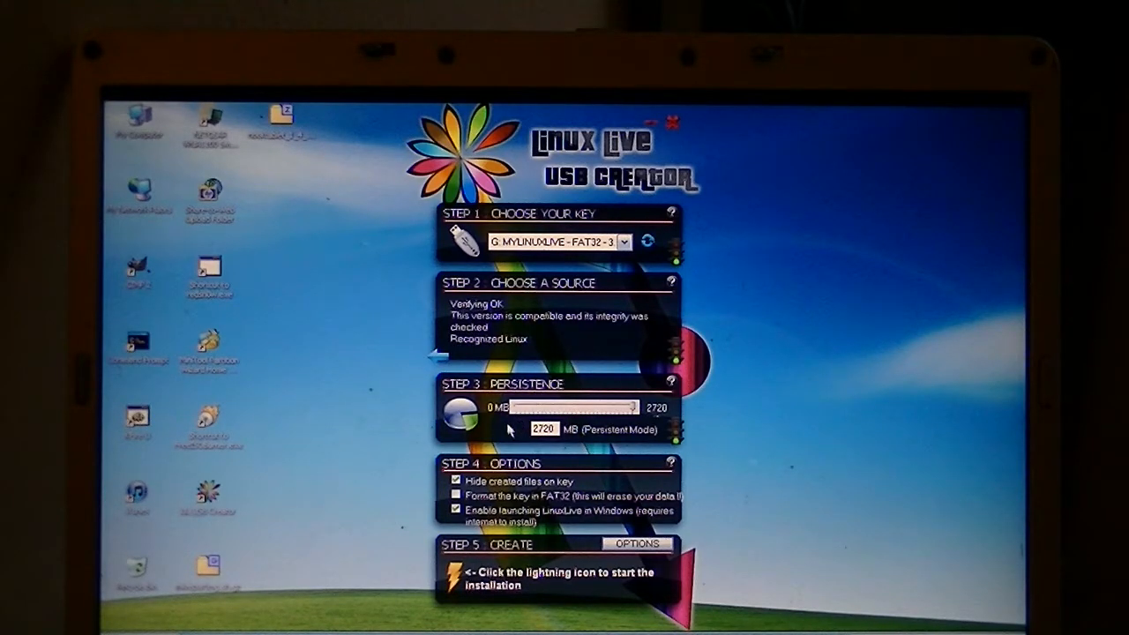
pyautogui.moveTo(530, 443)
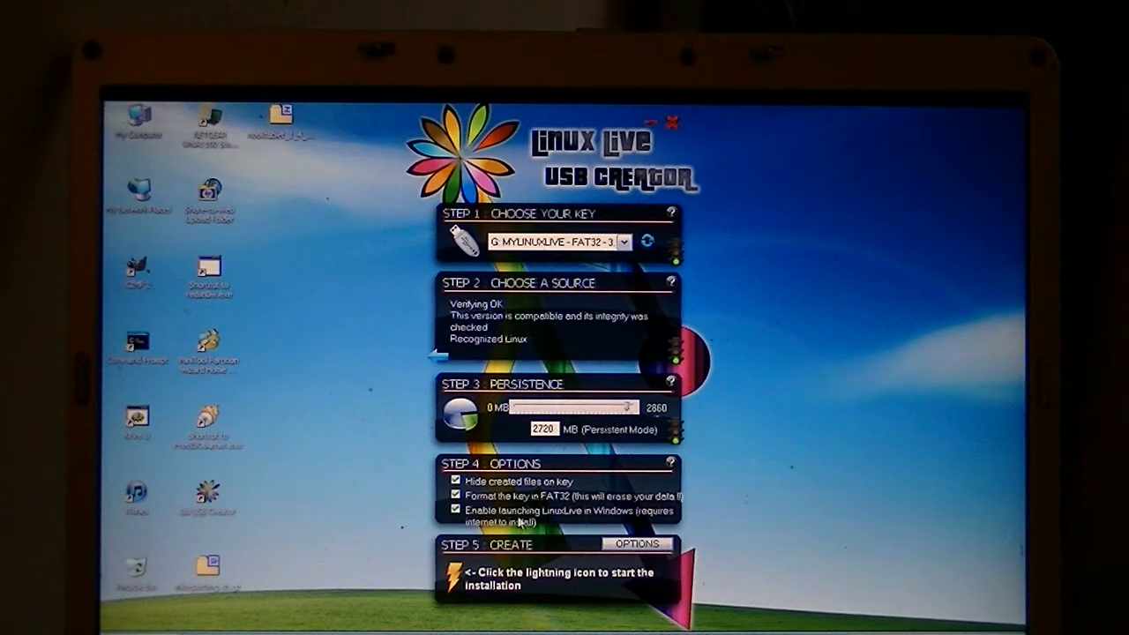
pyautogui.moveTo(456, 527)
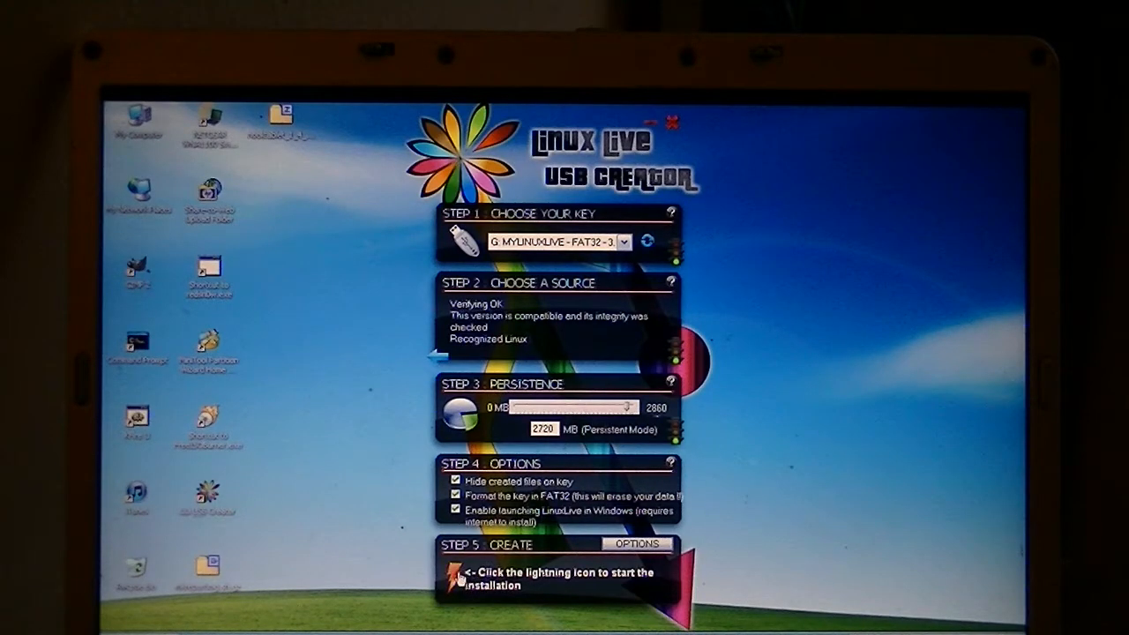
# Step: Start the live USB creation with the lightning icon and accept erasing the key
pyautogui.click(457, 579)
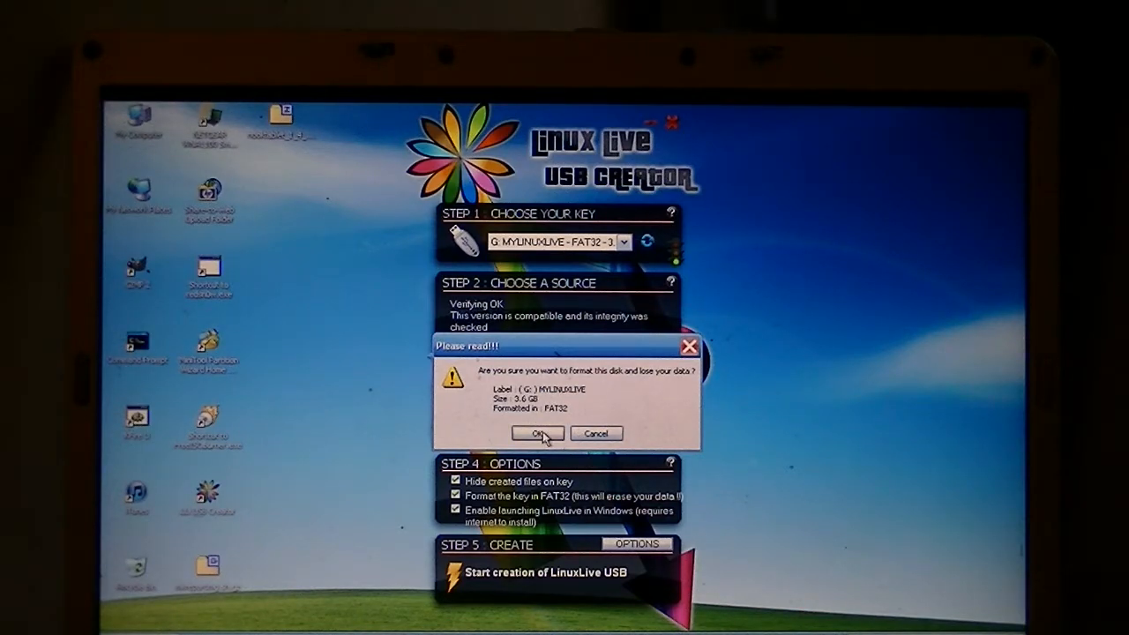
pyautogui.click(538, 434)
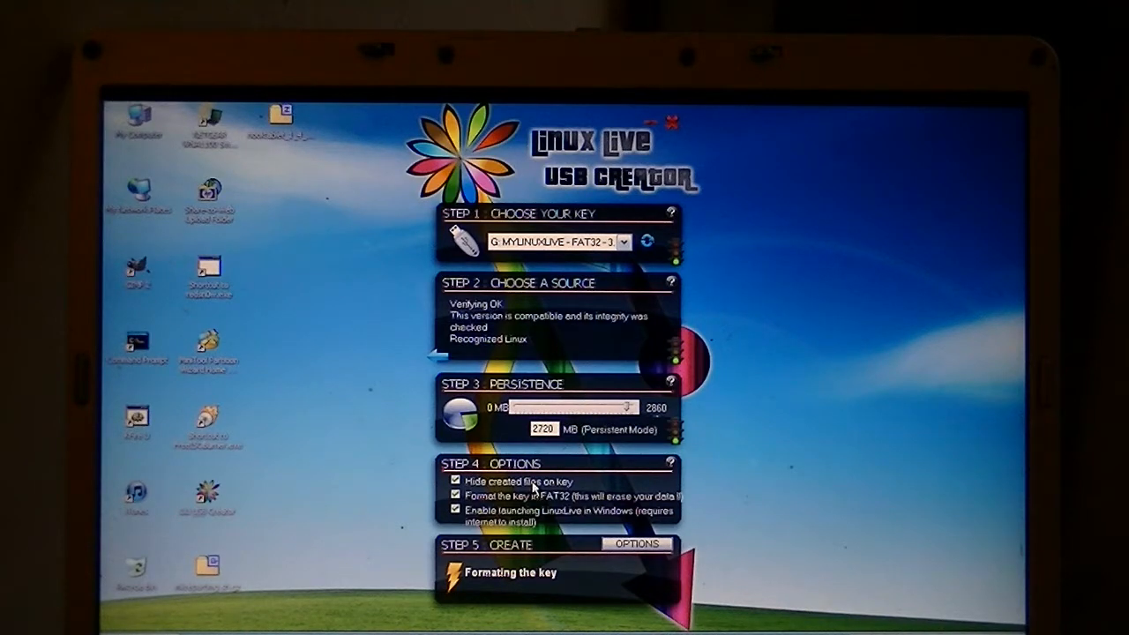
pyautogui.moveTo(551, 579)
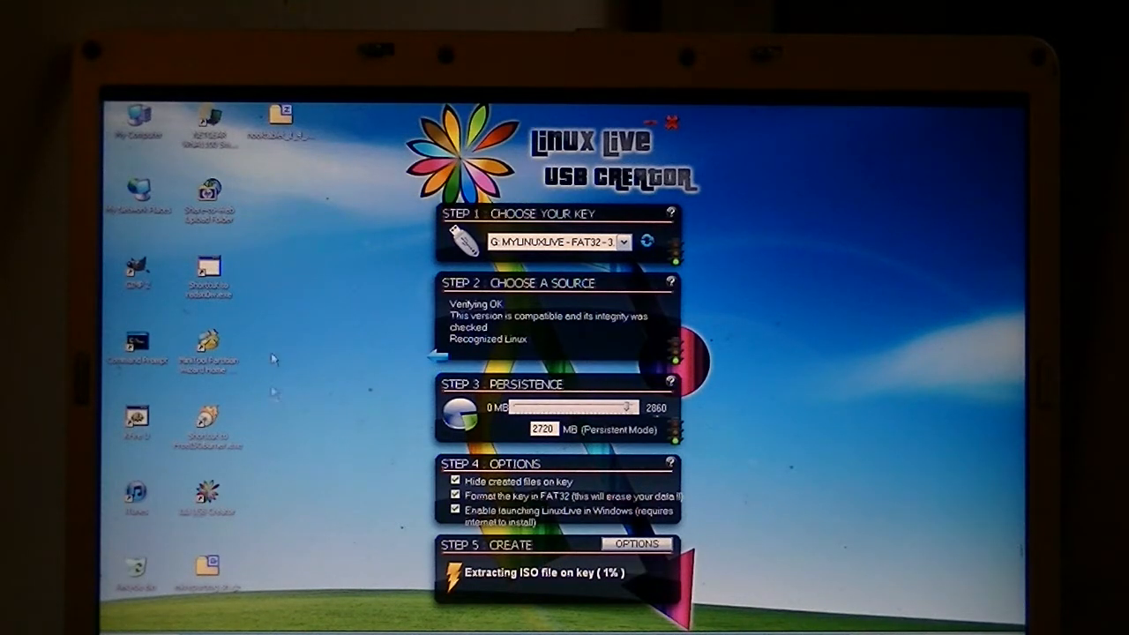
pyautogui.moveTo(622, 158)
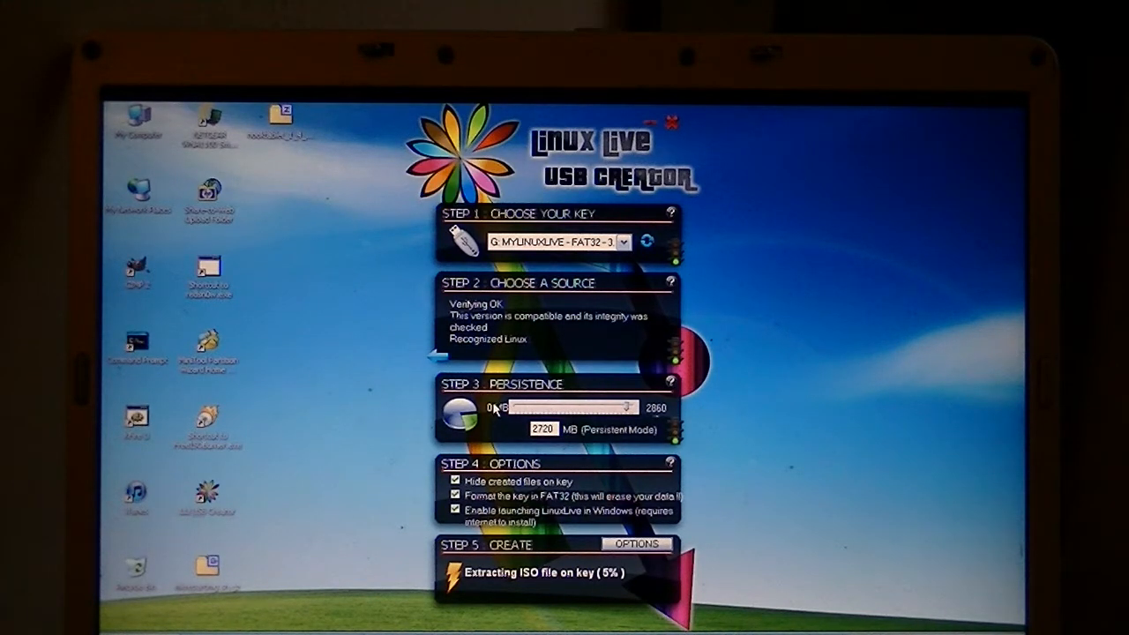
pyautogui.moveTo(469, 399)
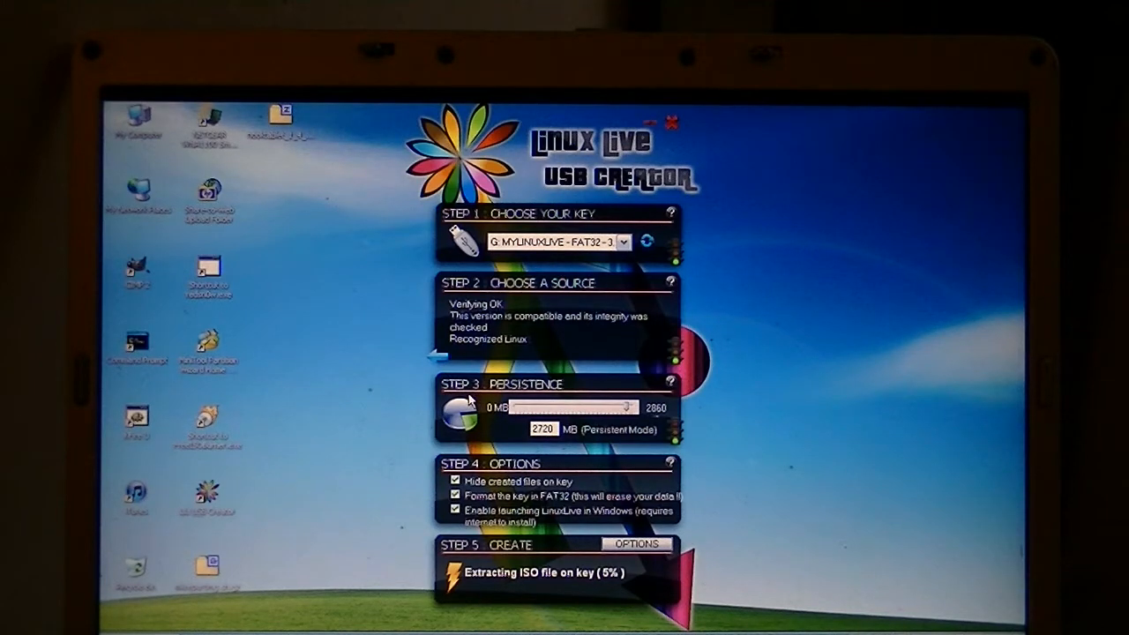